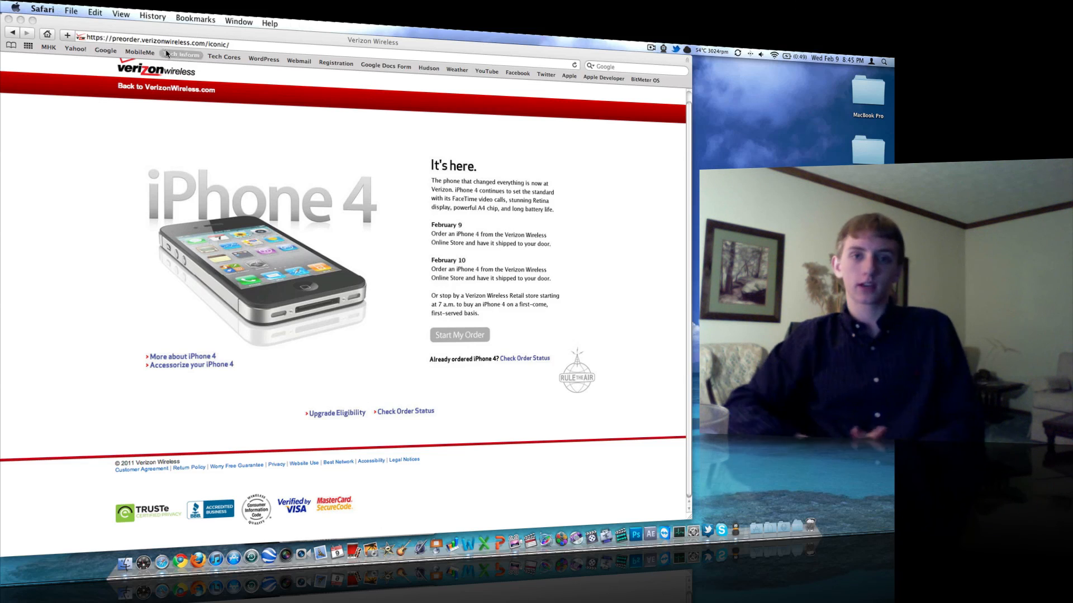
Step: Load techinform.us from the TechInform bookmark in the bookmarks bar
{"action": "left_click", "coordinate": [184, 55]}
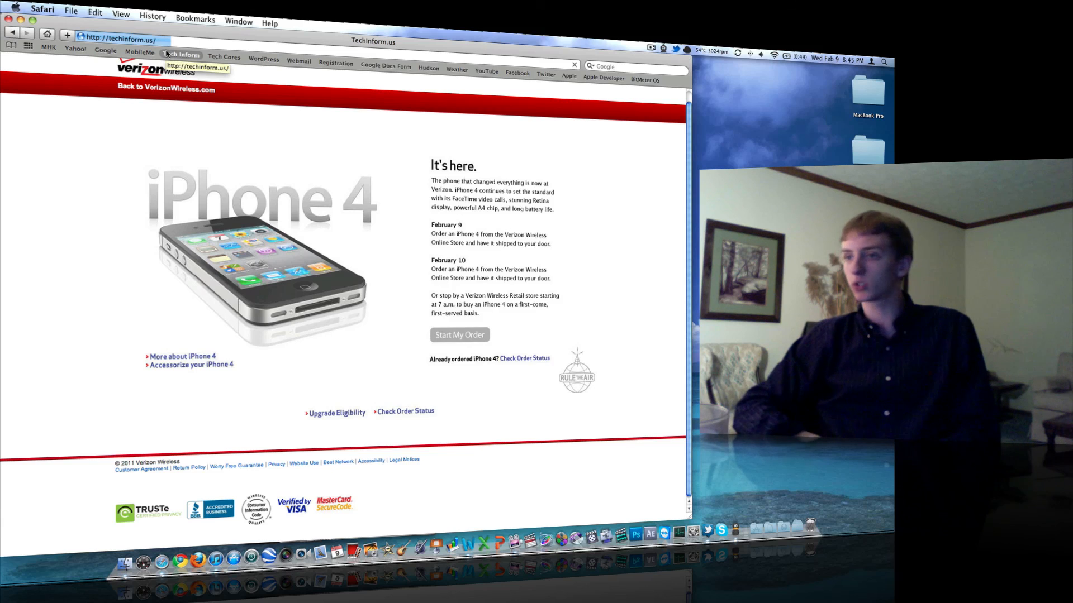
{"action": "left_click", "coordinate": [183, 55]}
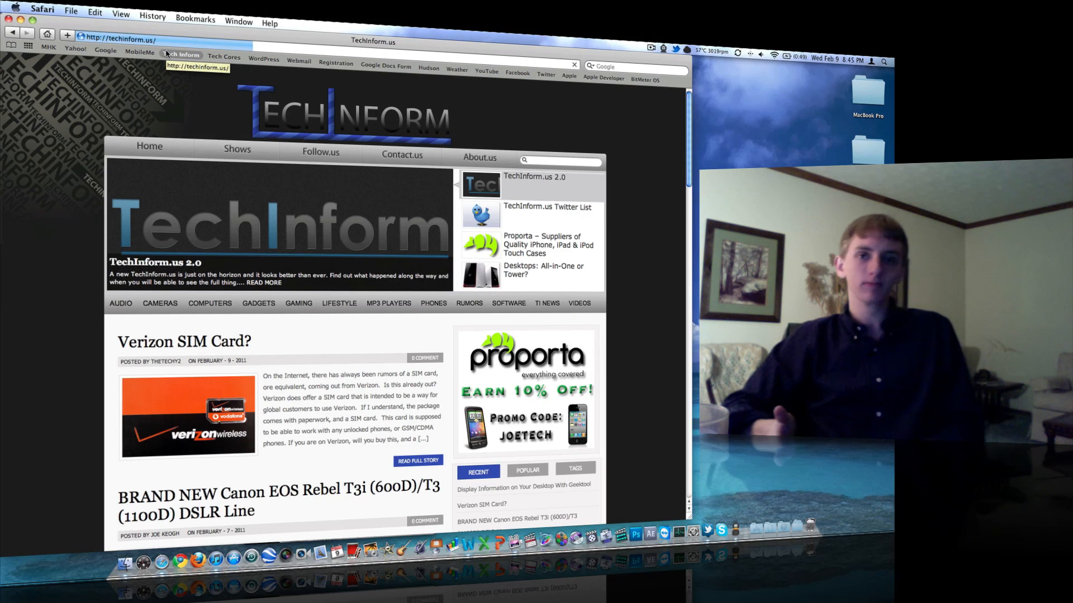